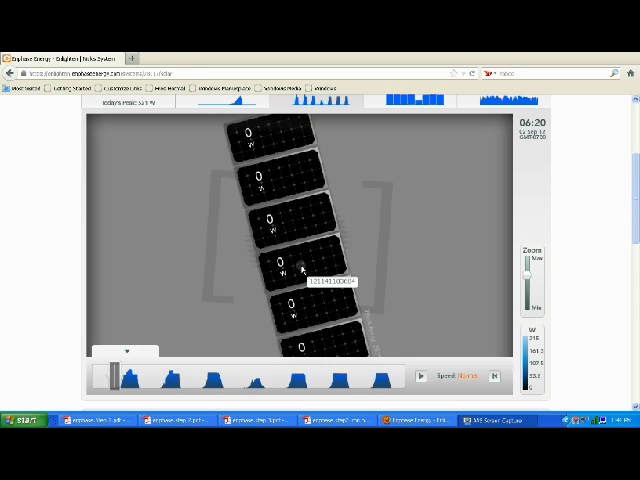
mouse_move(152, 288)
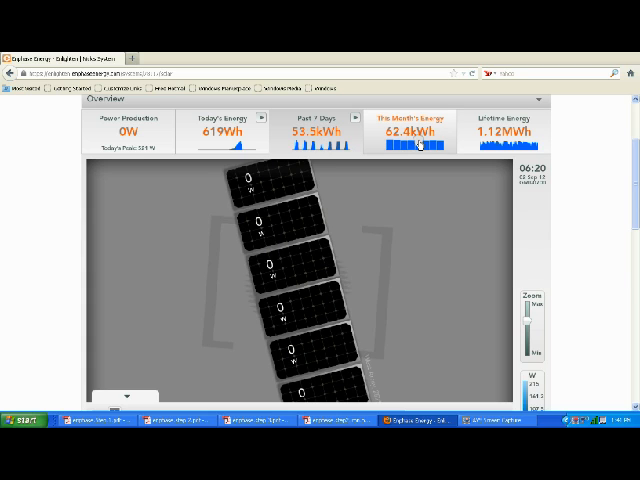
Move the array production timeline forward from 06:20 to 03:25 on a later day
left_click(510, 131)
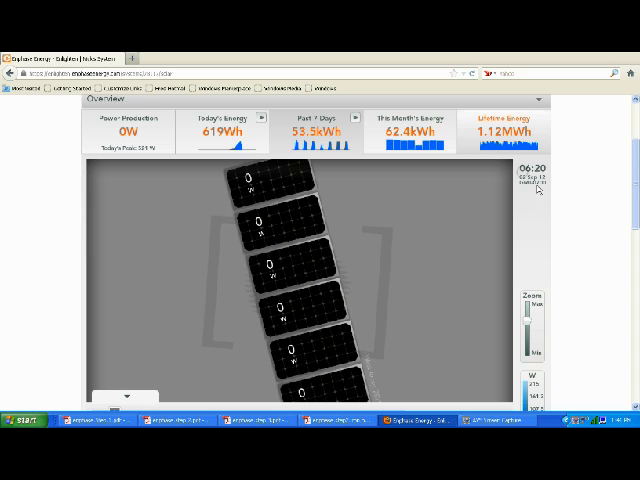
mouse_move(490, 210)
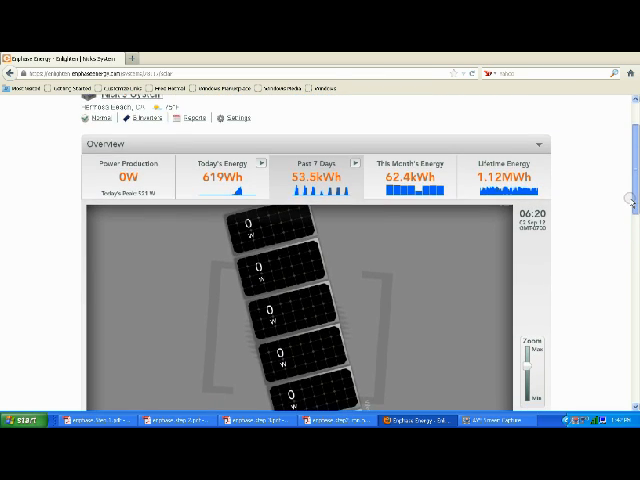
scroll("down", 3)
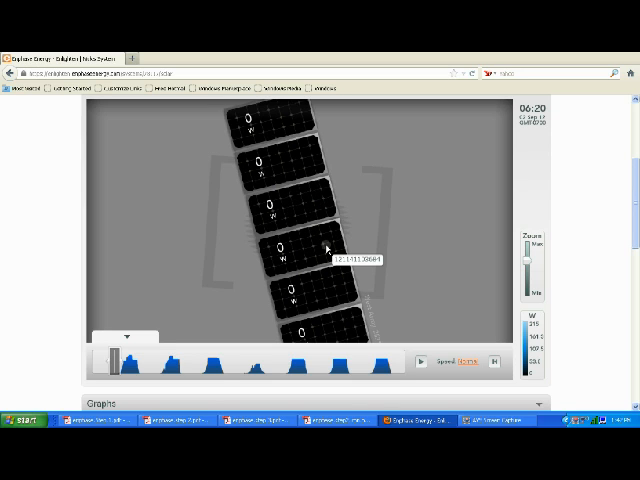
mouse_move(362, 305)
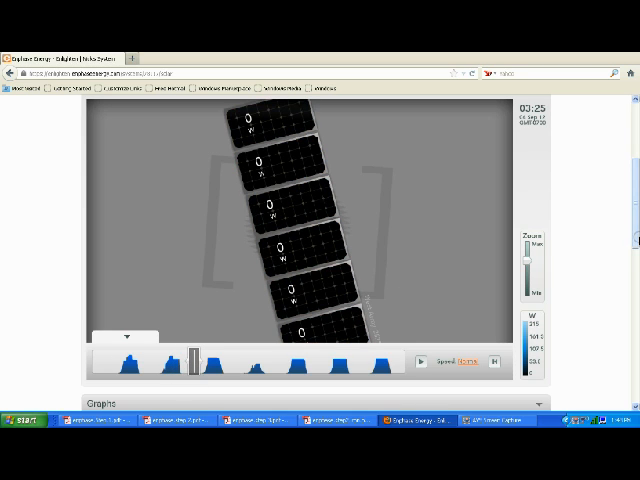
scroll("down", 3)
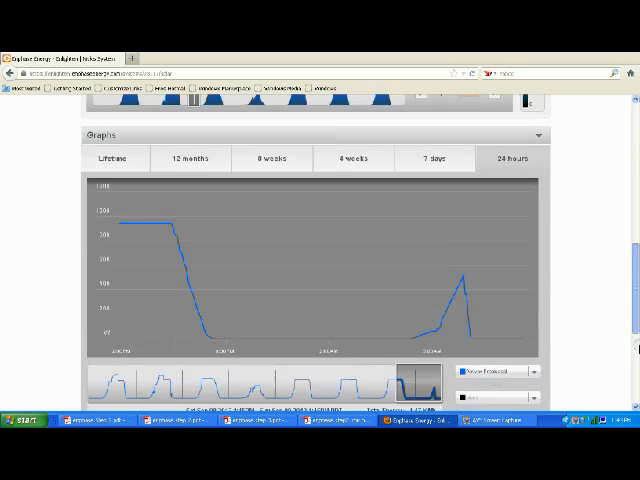
scroll("down", 3)
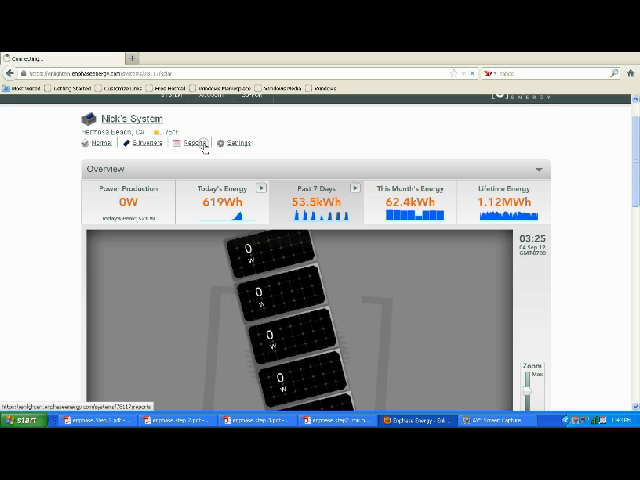
On the Reports page, select the Site Energy Production report
left_click(197, 142)
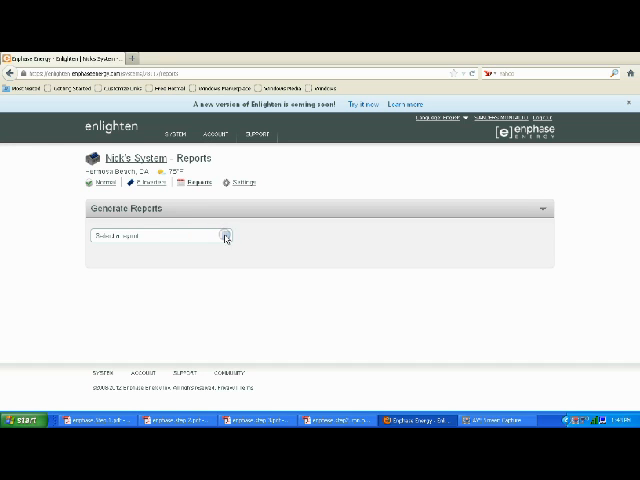
left_click(160, 236)
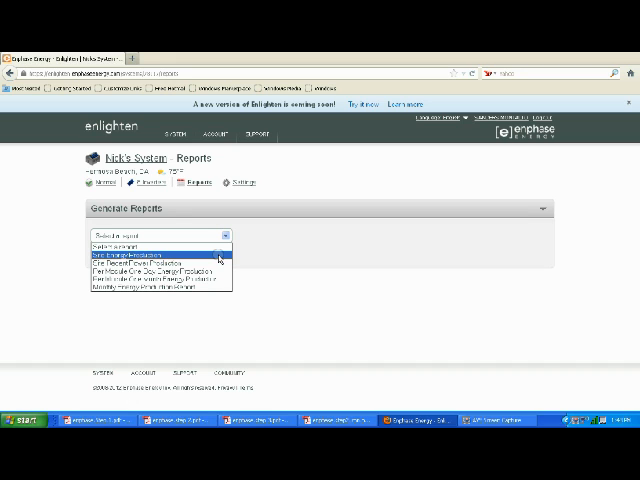
left_click(160, 255)
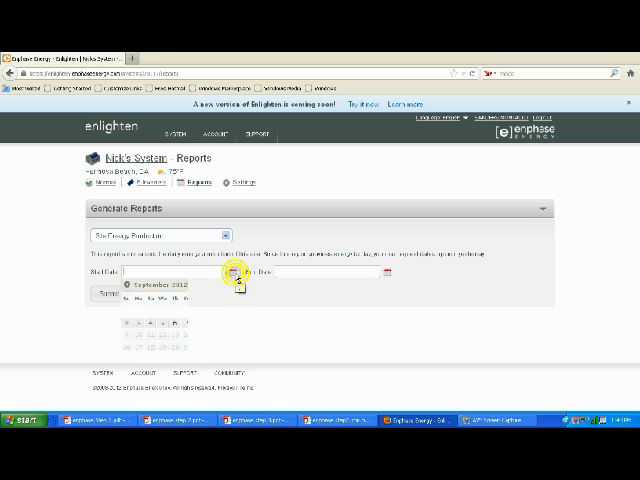
Set the report start date to 8/1/12 and pick the end date
left_click(124, 288)
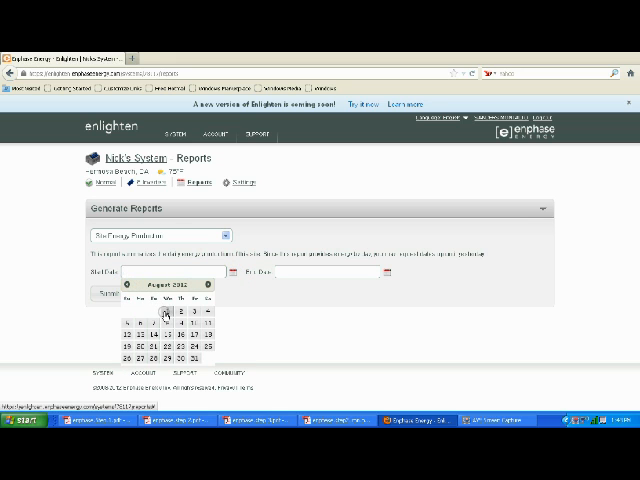
left_click(163, 315)
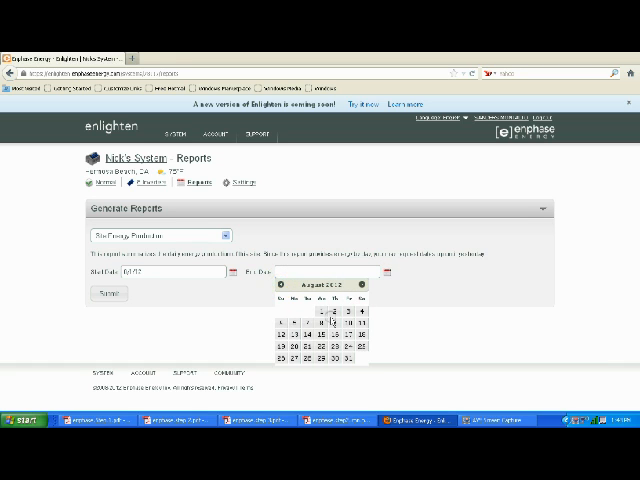
left_click(322, 334)
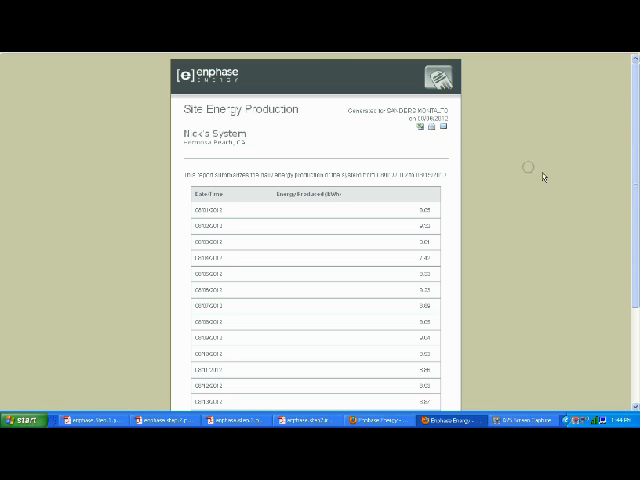
Scroll the daily report table down to 08/15/2012 and the 102.10 kWh total
scroll("down", 3)
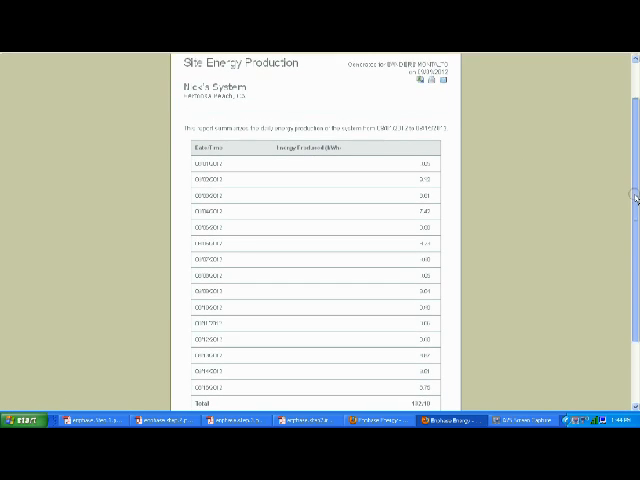
scroll("down", 3)
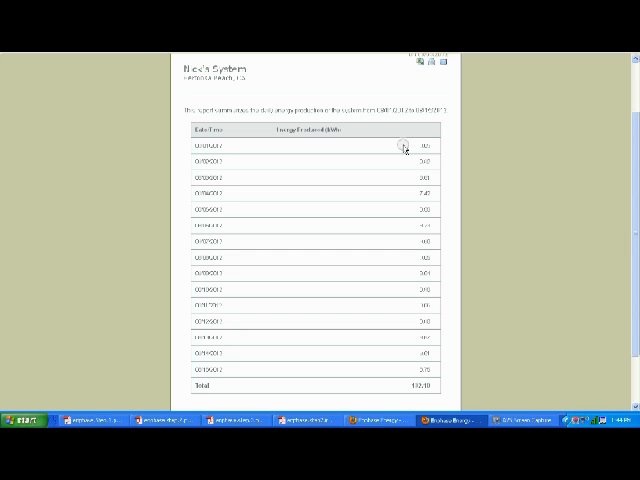
mouse_move(398, 165)
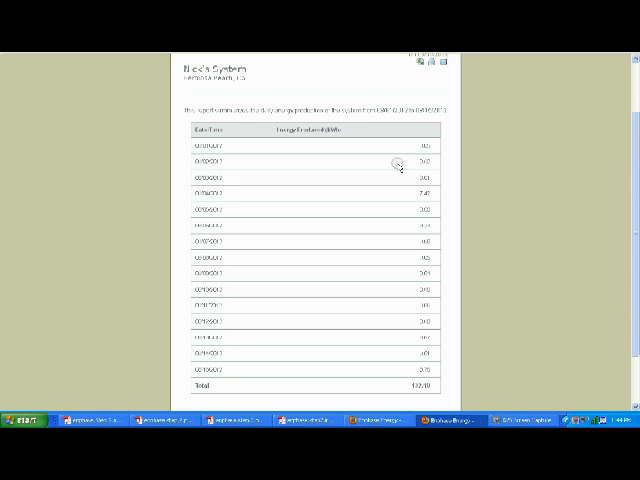
mouse_move(410, 209)
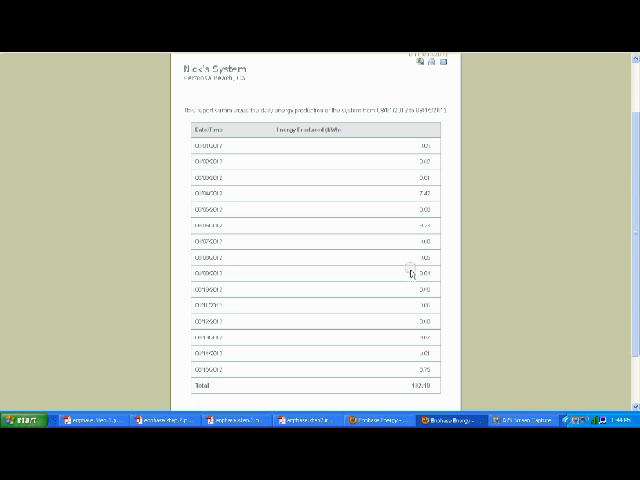
mouse_move(455, 373)
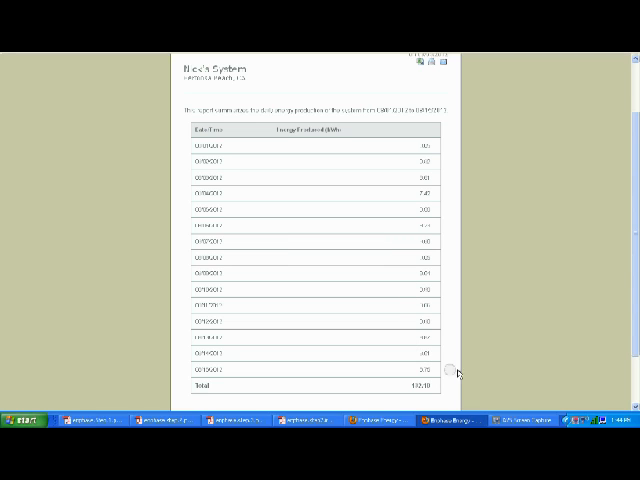
mouse_move(450, 372)
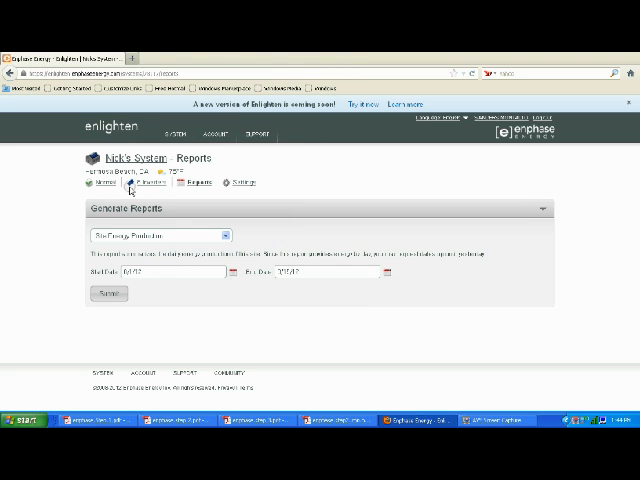
Open the site's microinverters list on the Devices page
left_click(152, 182)
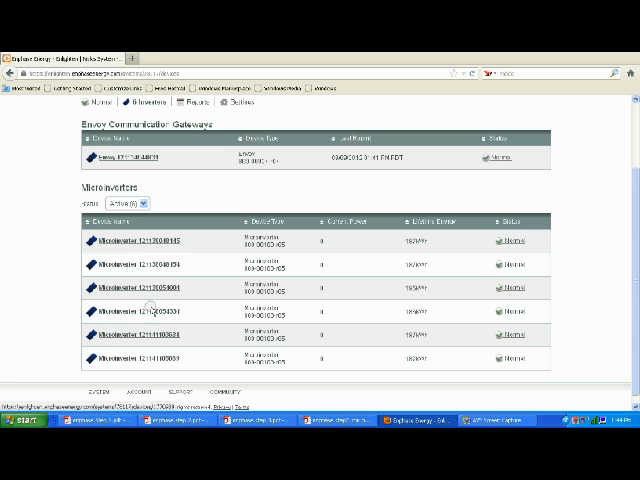
mouse_move(145, 334)
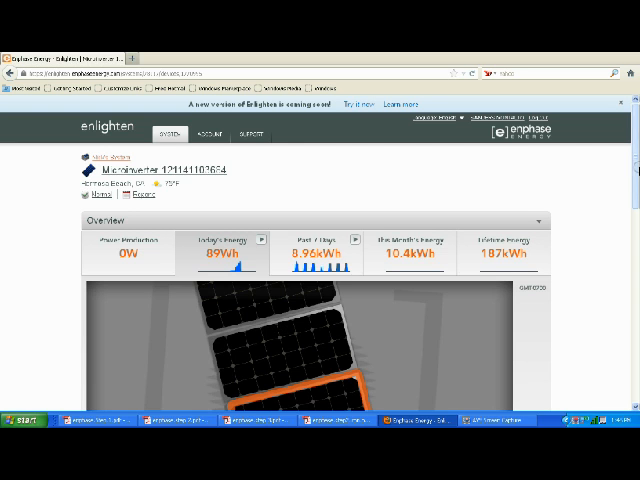
Scroll to the array view and zoom to the highlighted 89 Wh panel
scroll("down", 3)
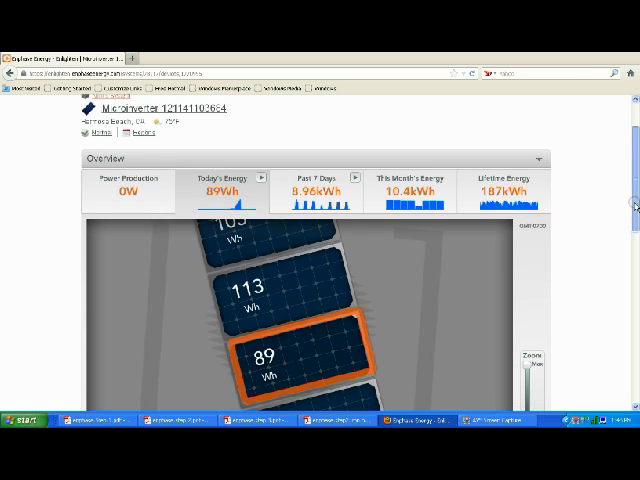
scroll("down", 3)
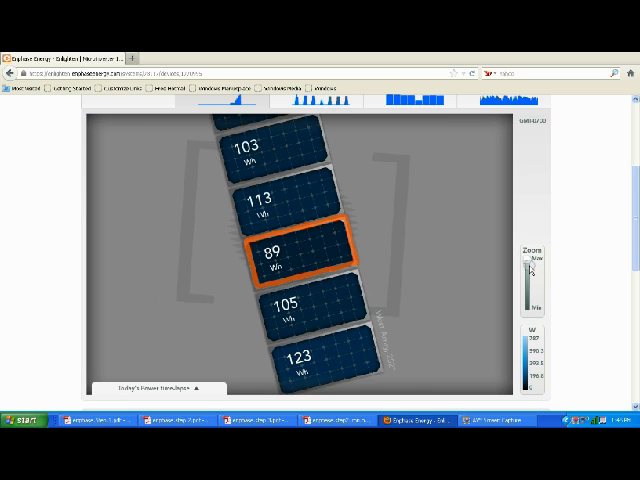
left_click(325, 264)
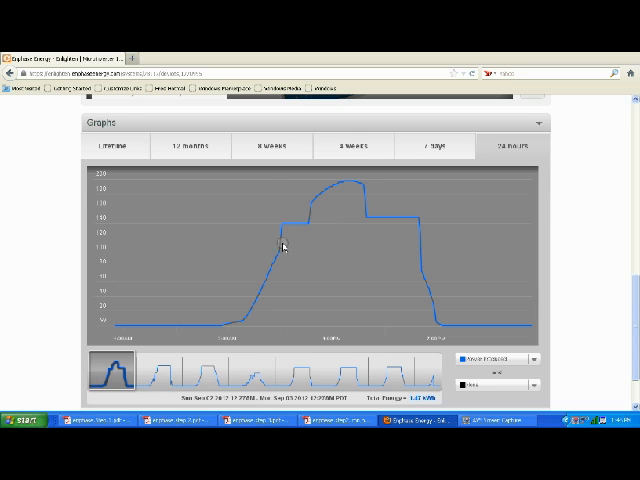
mouse_move(335, 188)
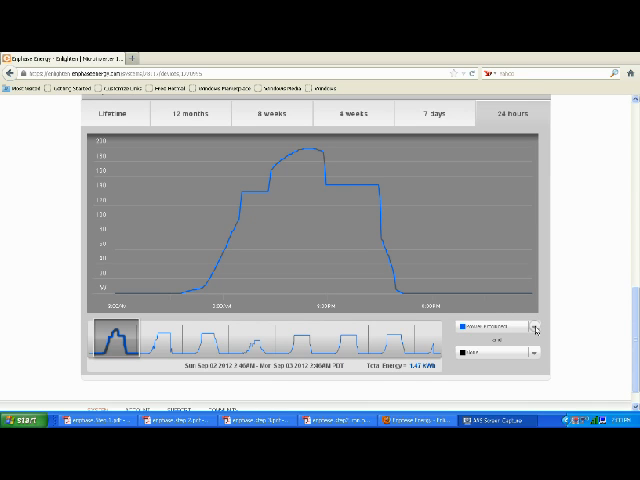
Switch the 24-hour graph to microinverter temperature
left_click(533, 324)
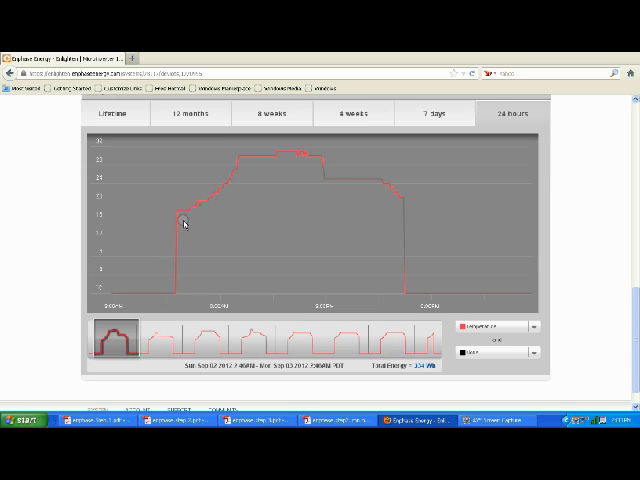
mouse_move(184, 218)
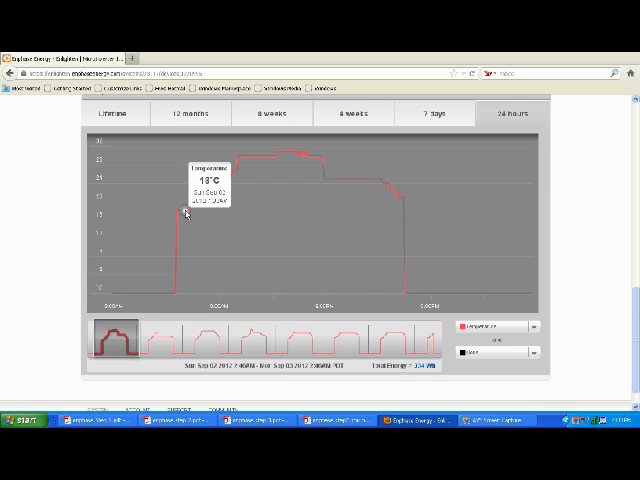
mouse_move(195, 208)
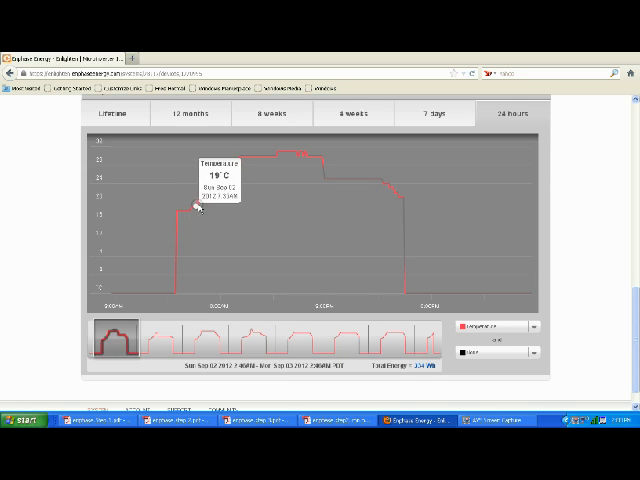
mouse_move(225, 178)
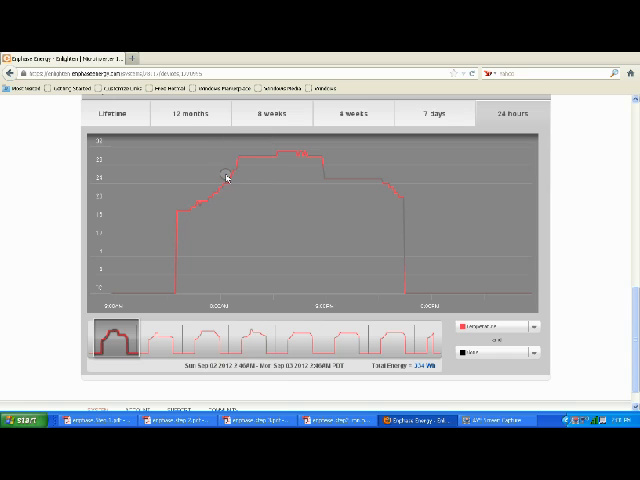
mouse_move(244, 156)
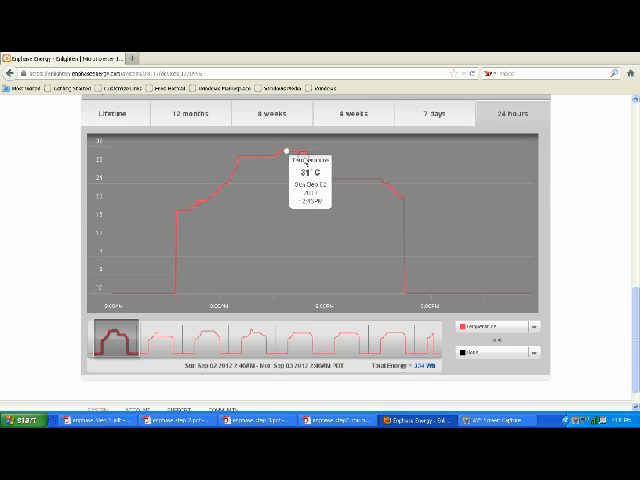
mouse_move(433, 285)
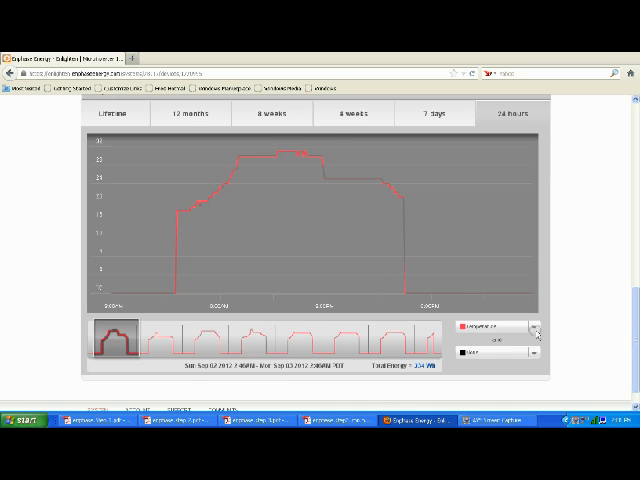
Switch the 24-hour graph to DC Current
left_click(535, 328)
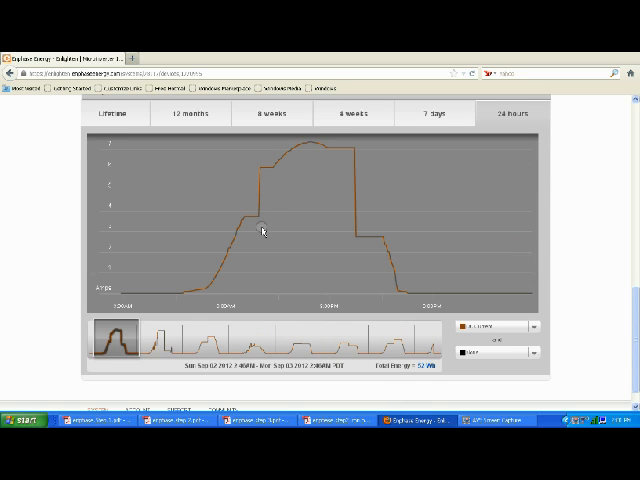
mouse_move(256, 222)
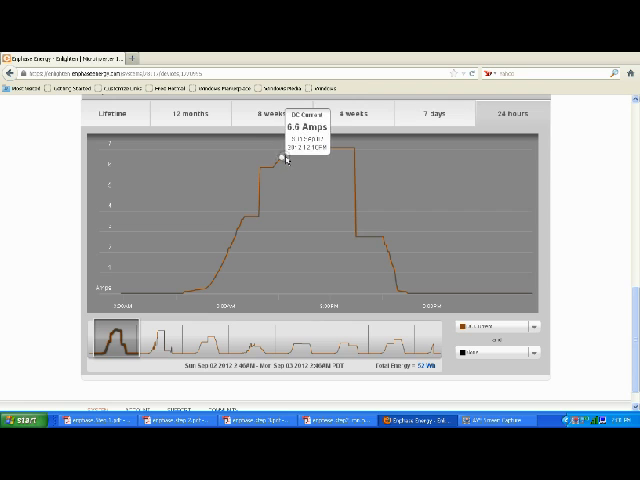
mouse_move(293, 160)
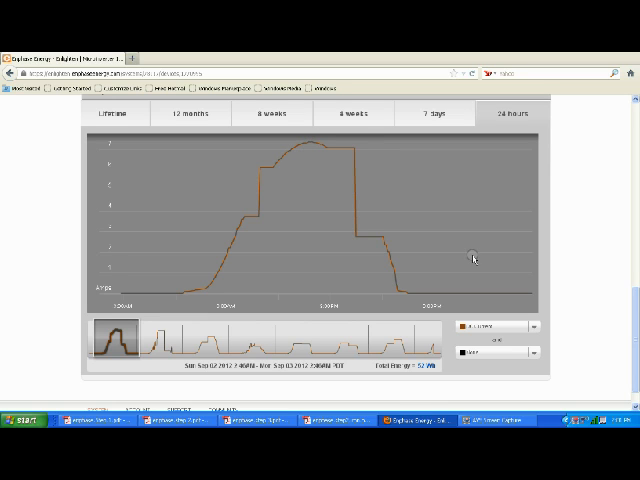
mouse_move(447, 261)
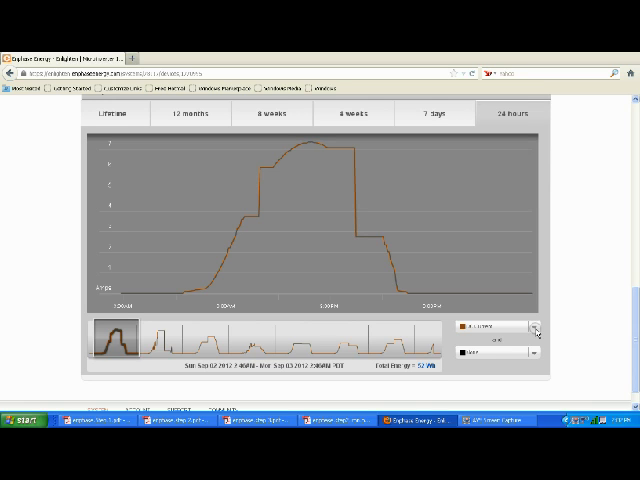
Switch the 24-hour graph to AC Voltage
left_click(537, 331)
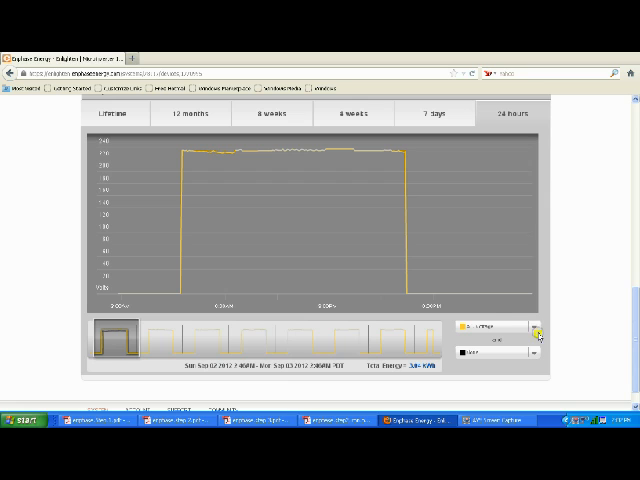
Switch the 24-hour graph to DC Voltage
left_click(533, 327)
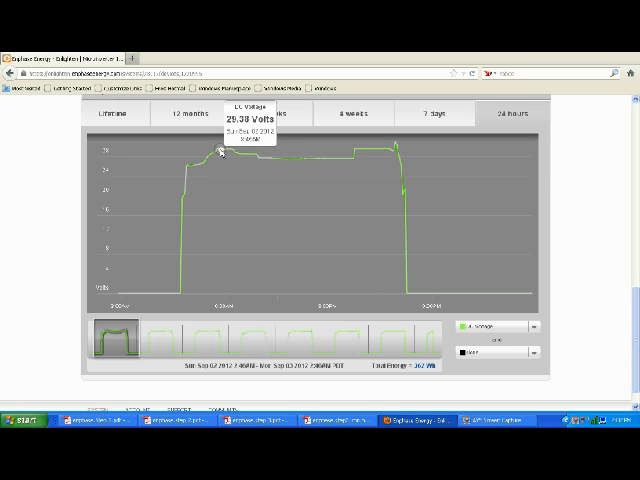
mouse_move(232, 162)
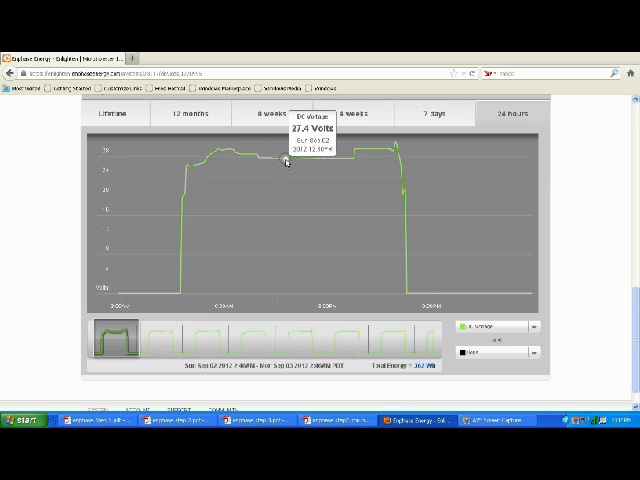
mouse_move(475, 255)
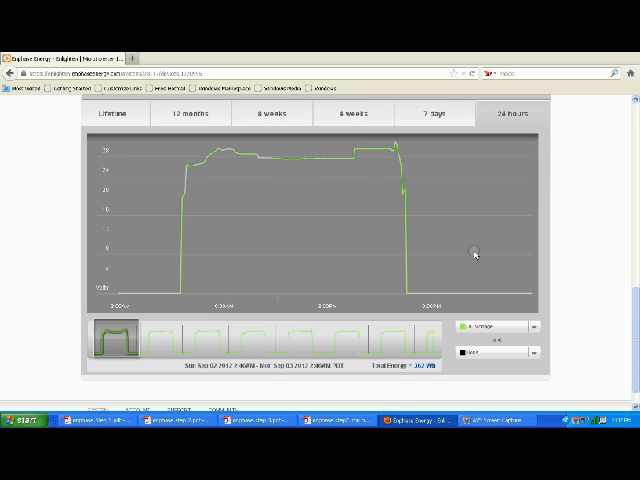